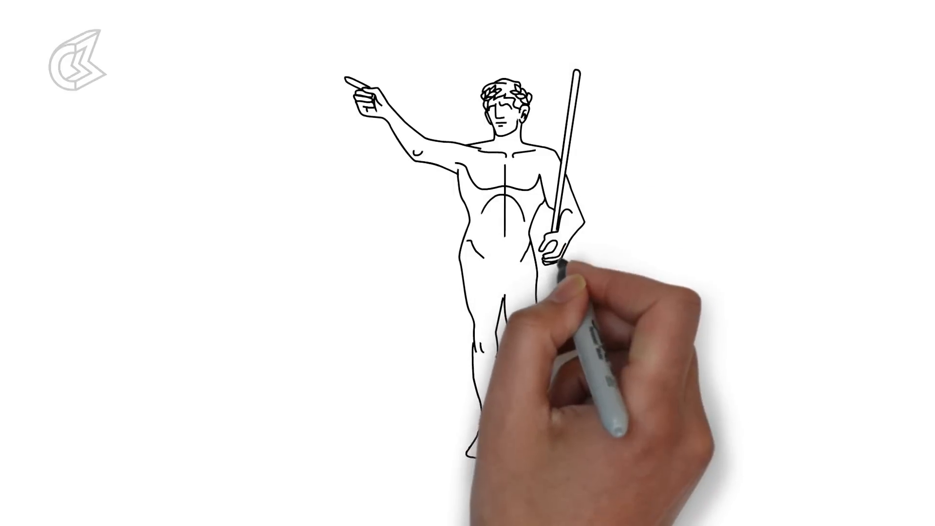
mouse_move(506, 280)
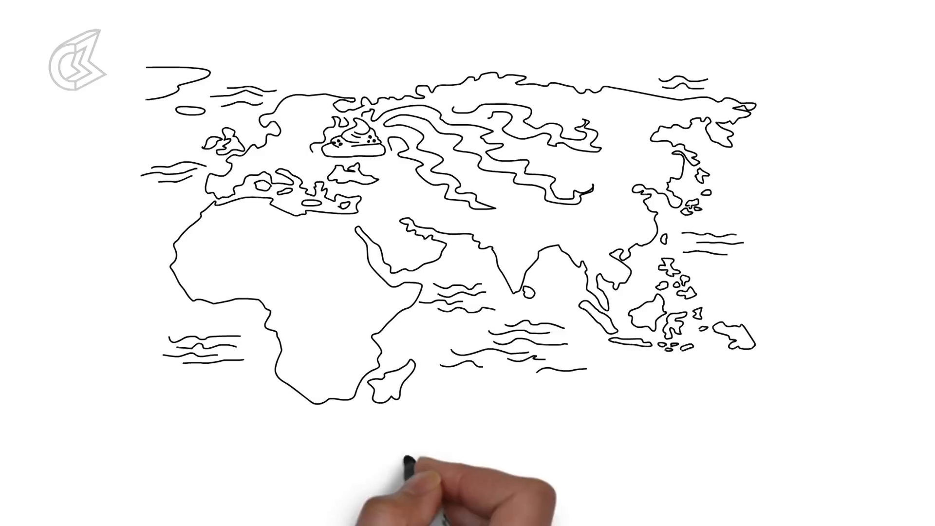
text(EXPORTS)
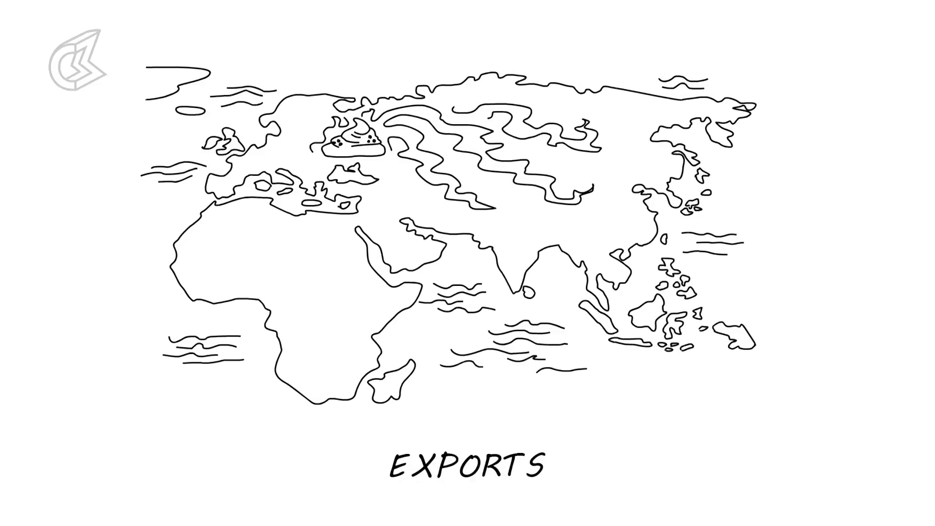